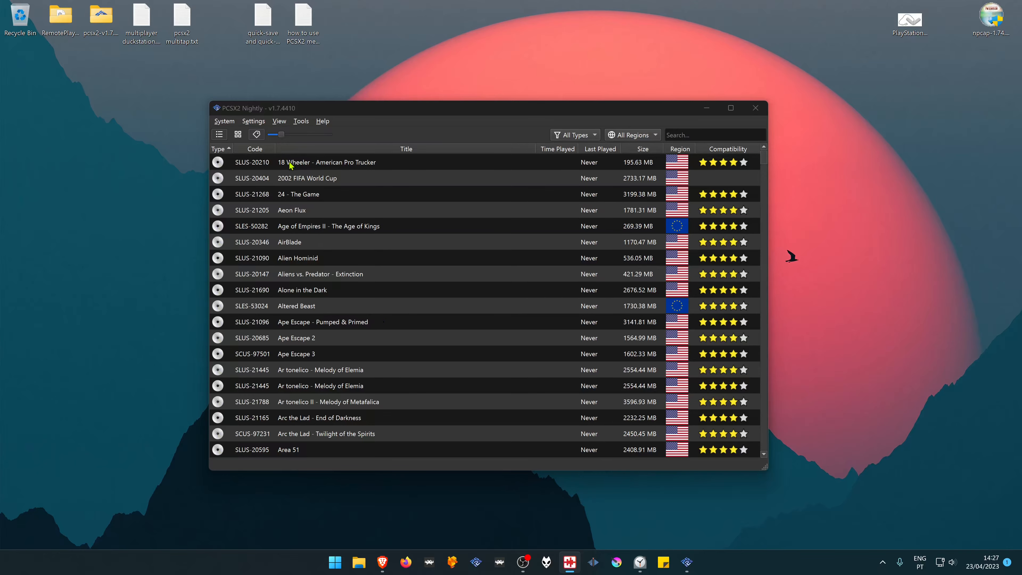
- In Controllers settings, leave DInput off and keep the SDL input source enabled
{"action": "left_click", "coordinate": [253, 122]}
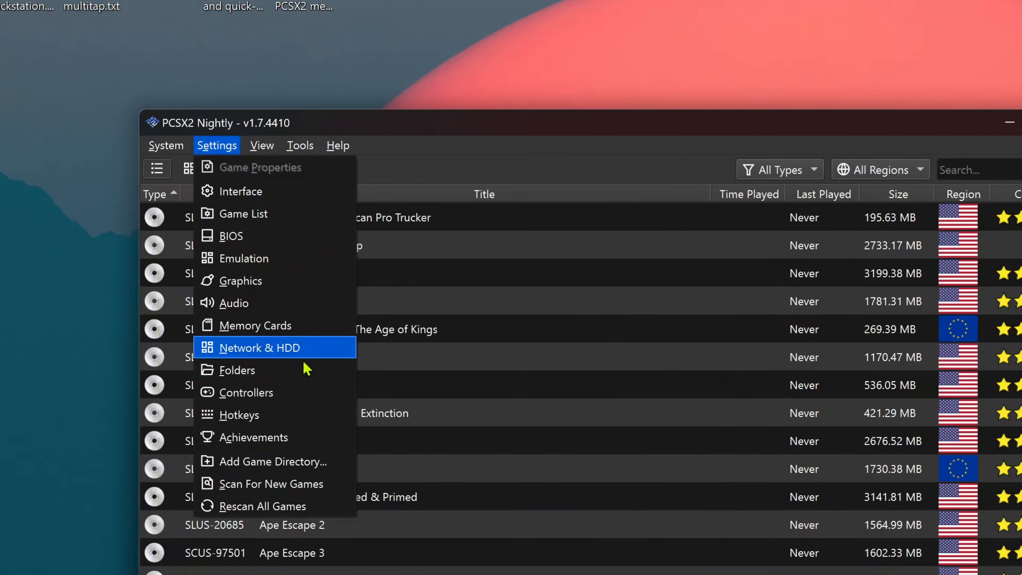
{"action": "left_click", "coordinate": [247, 391]}
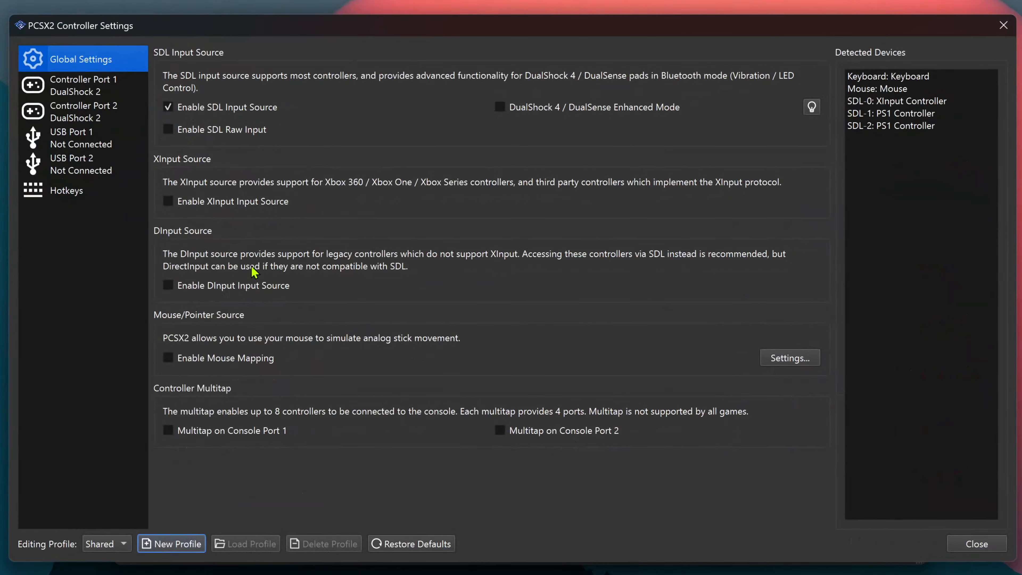
{"action": "mouse_move", "coordinate": [275, 194]}
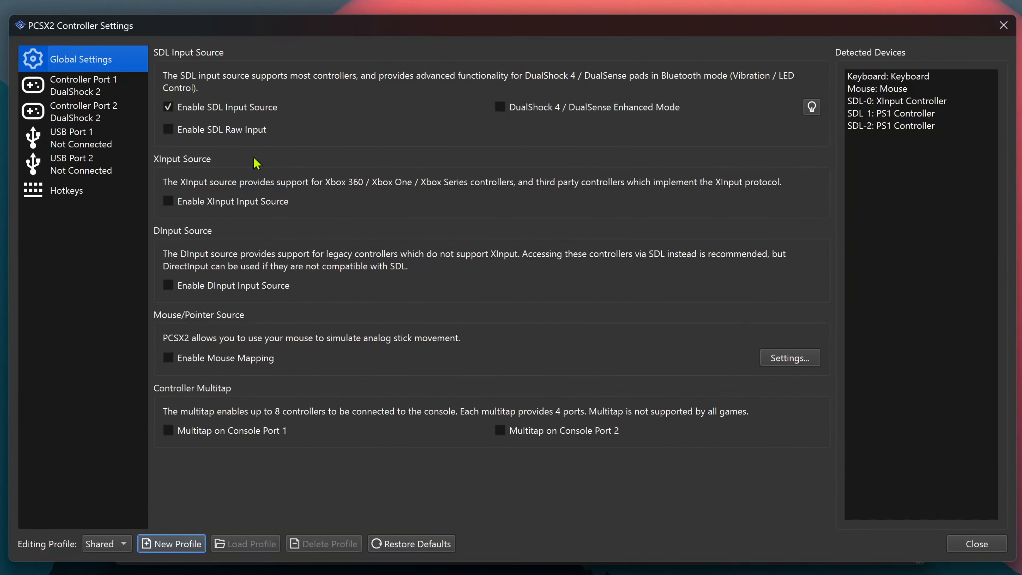
{"action": "left_click", "coordinate": [168, 284]}
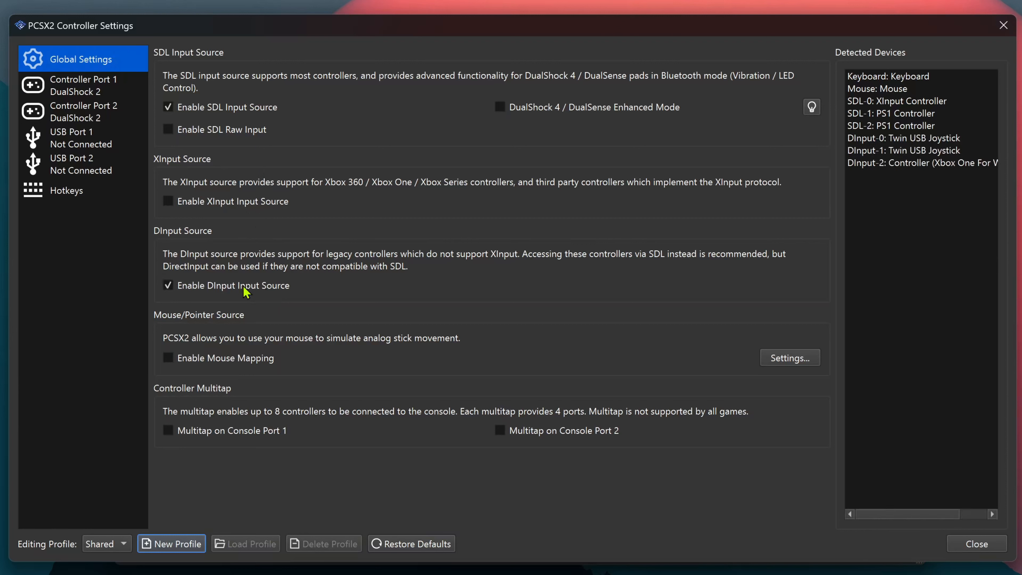
{"action": "left_click", "coordinate": [168, 286]}
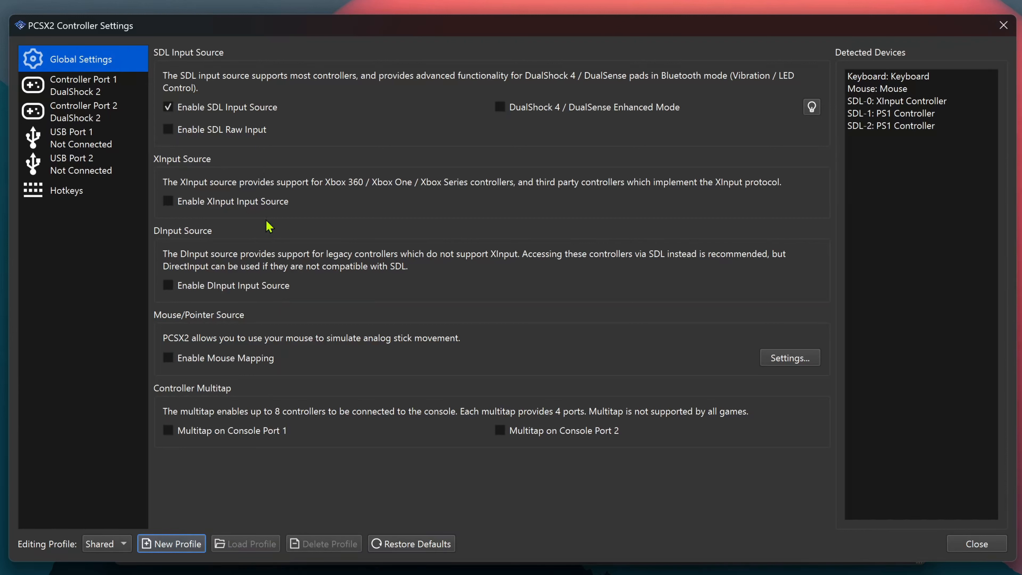
{"action": "left_click", "coordinate": [168, 107]}
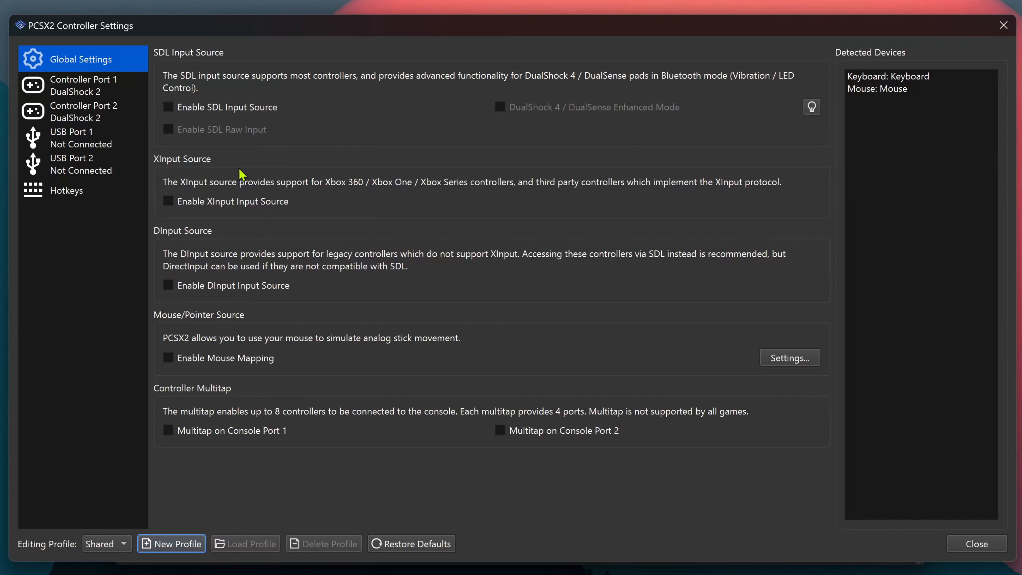
{"action": "mouse_move", "coordinate": [232, 159]}
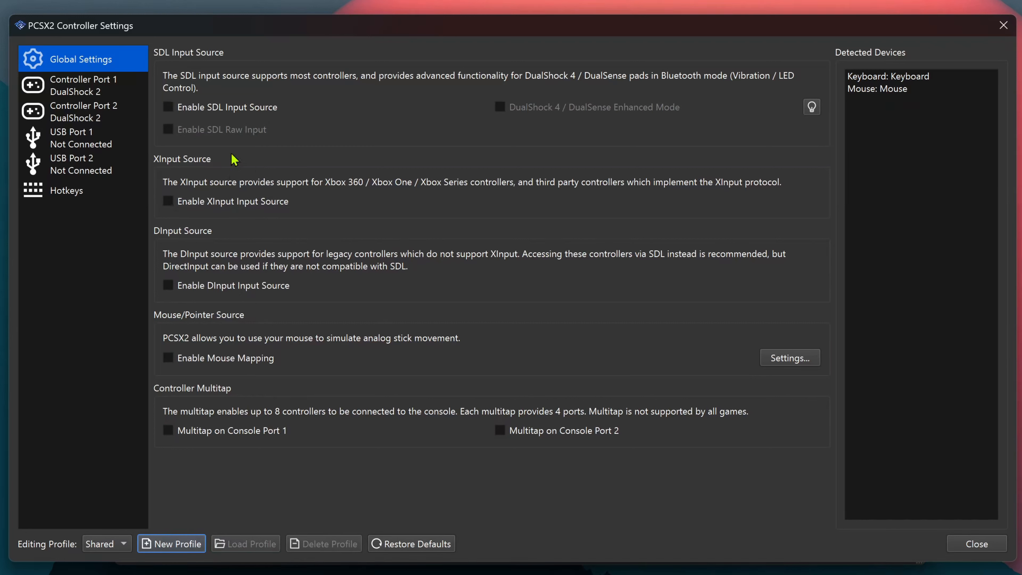
{"action": "left_click", "coordinate": [168, 106]}
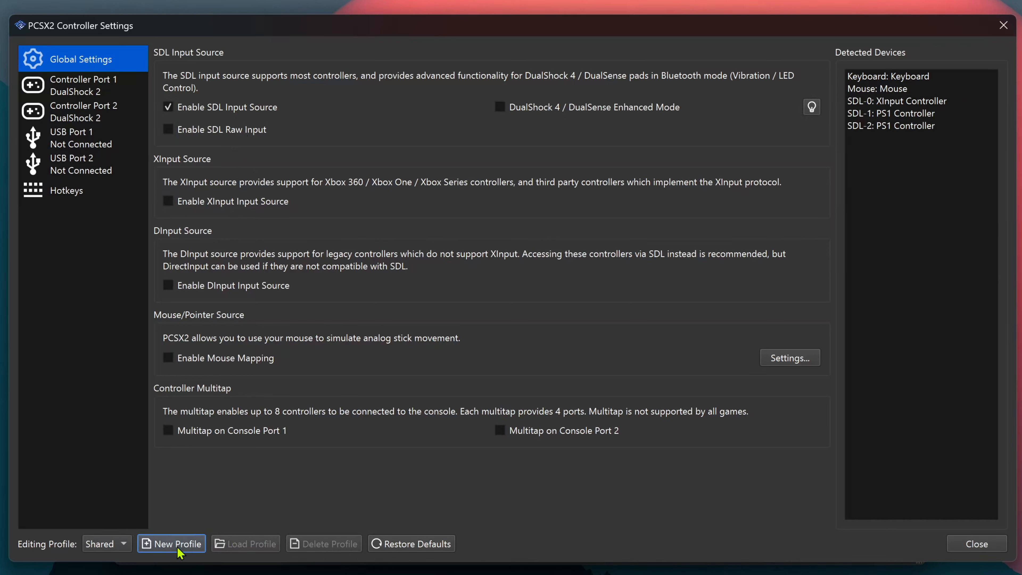
- Create a new input profile named Multitap, copying bindings from the current profile
{"action": "type", "text": "Multitap"}
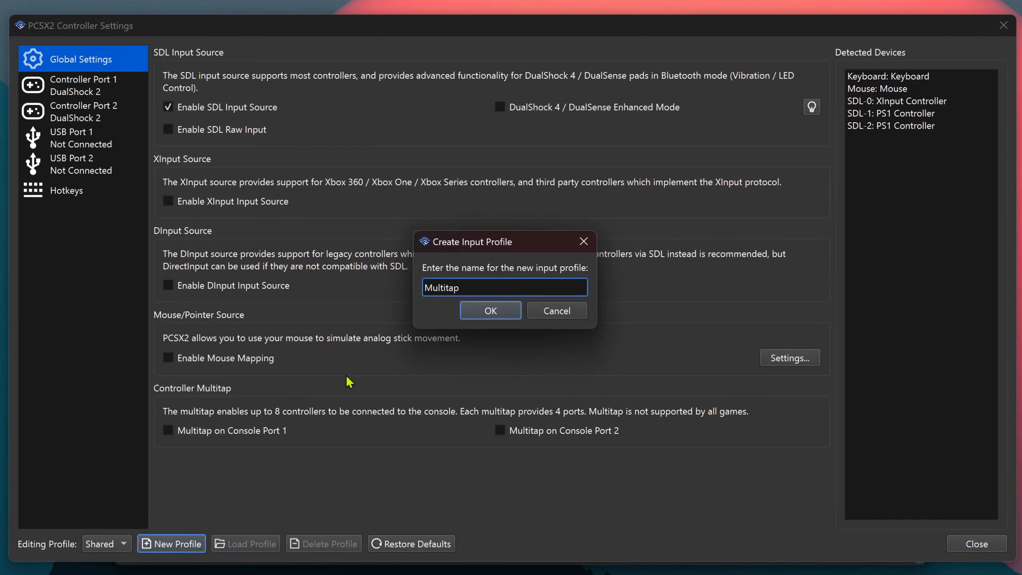
{"action": "left_click", "coordinate": [490, 311]}
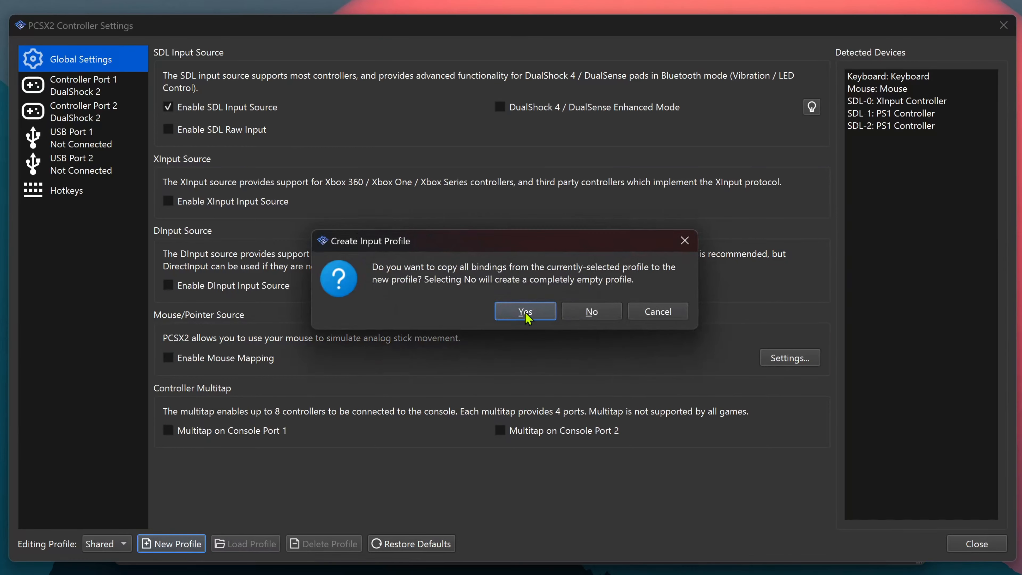
{"action": "mouse_move", "coordinate": [525, 307]}
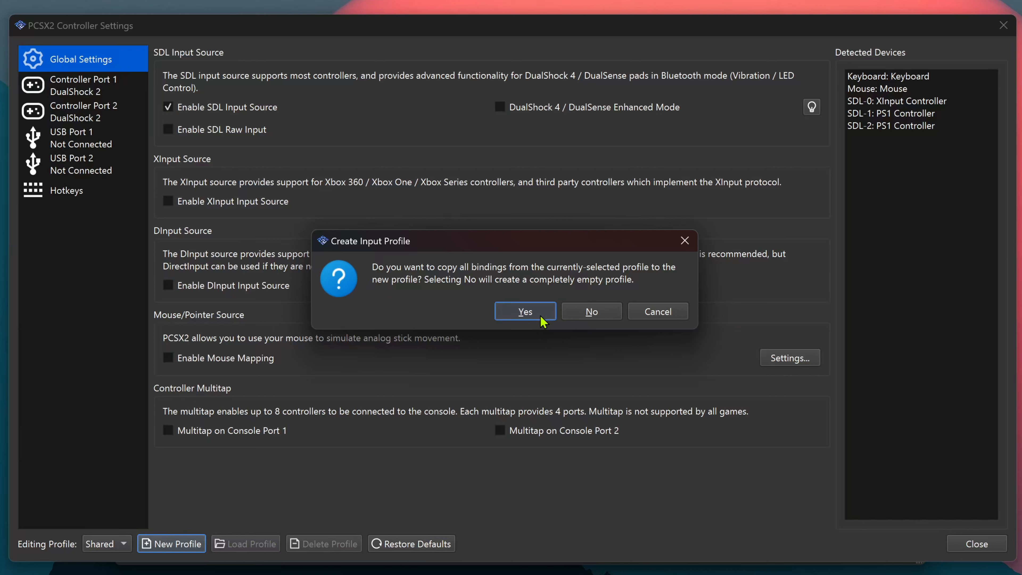
{"action": "mouse_move", "coordinate": [537, 337]}
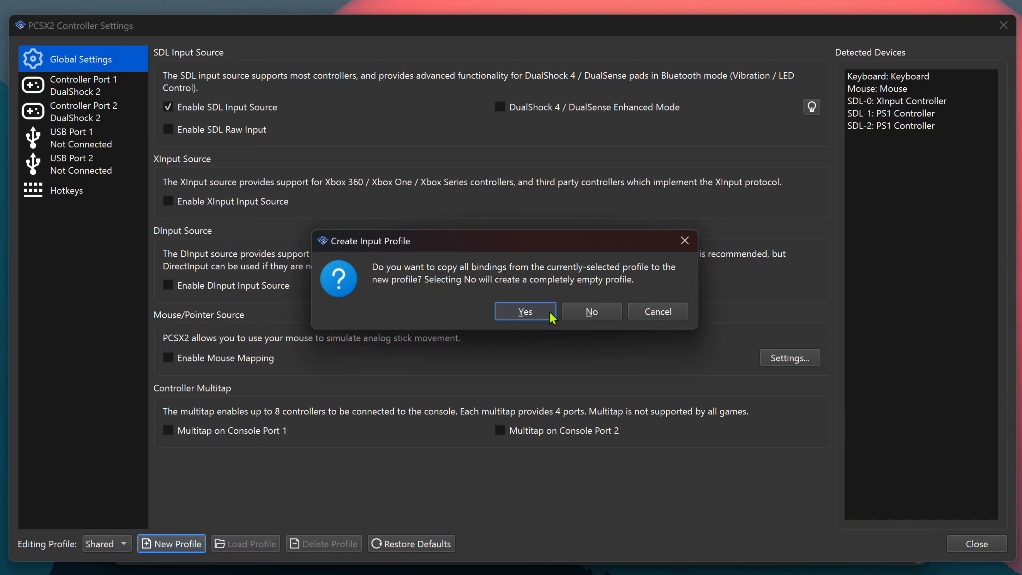
{"action": "left_click", "coordinate": [524, 311]}
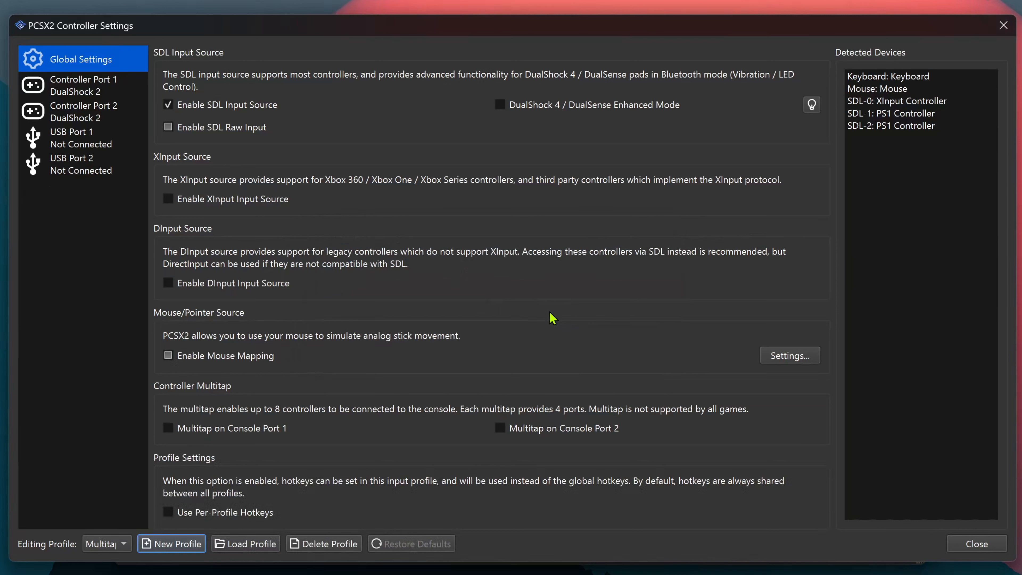
{"action": "mouse_move", "coordinate": [310, 424]}
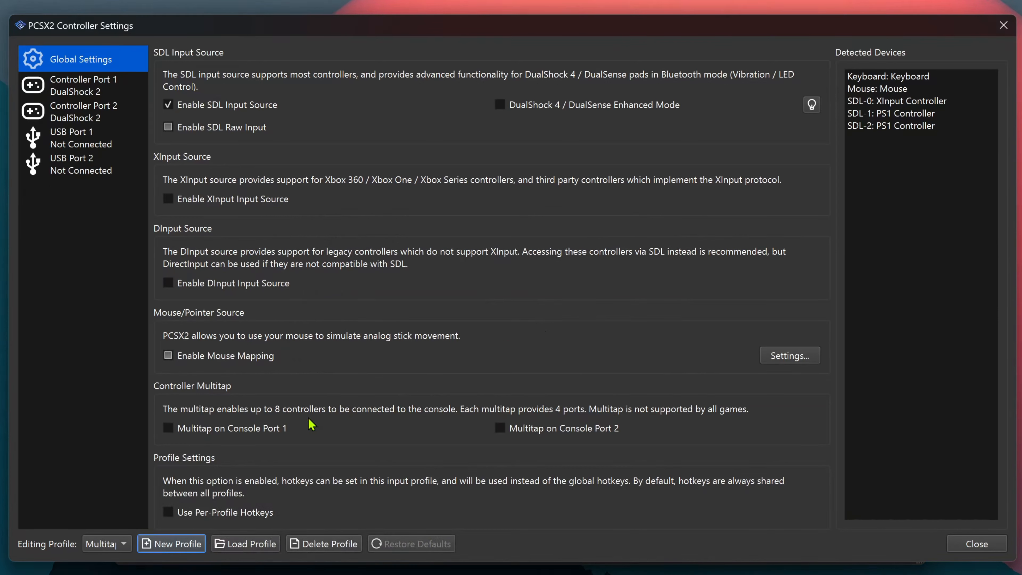
{"action": "mouse_move", "coordinate": [270, 435]}
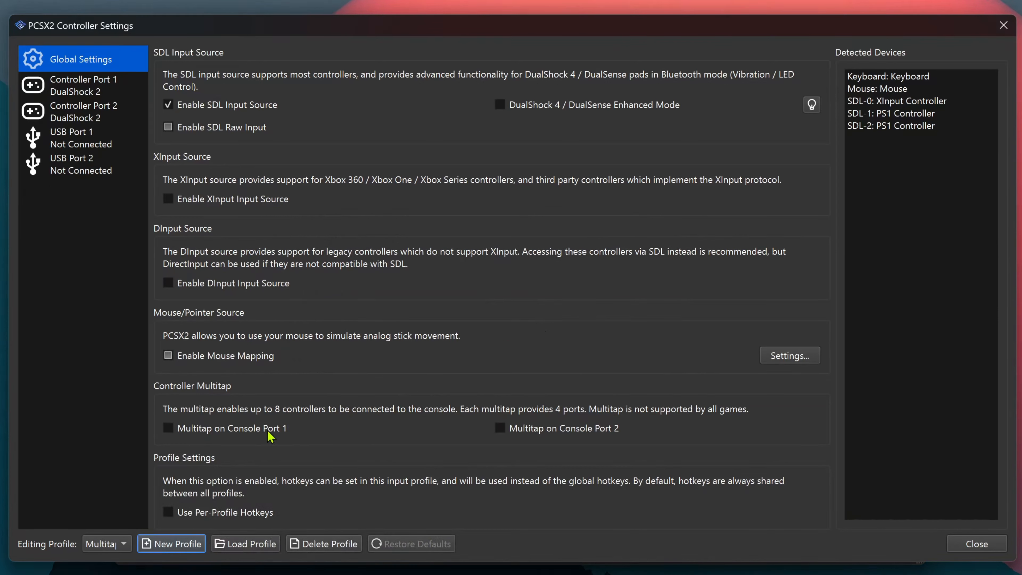
- Toggle multitap between ports and settle on Multitap on Console Port 1
{"action": "left_click", "coordinate": [167, 428]}
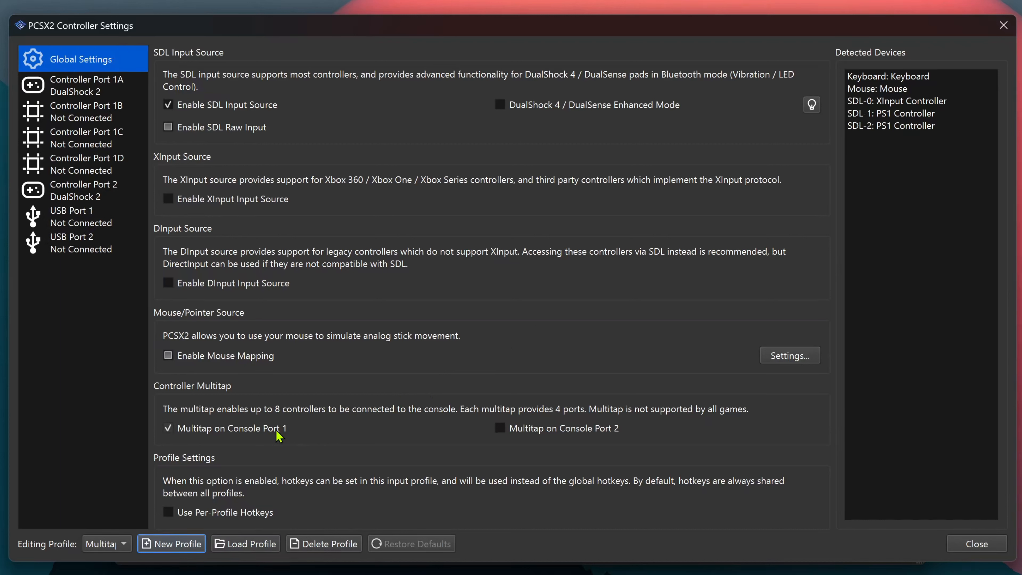
{"action": "left_click", "coordinate": [500, 428]}
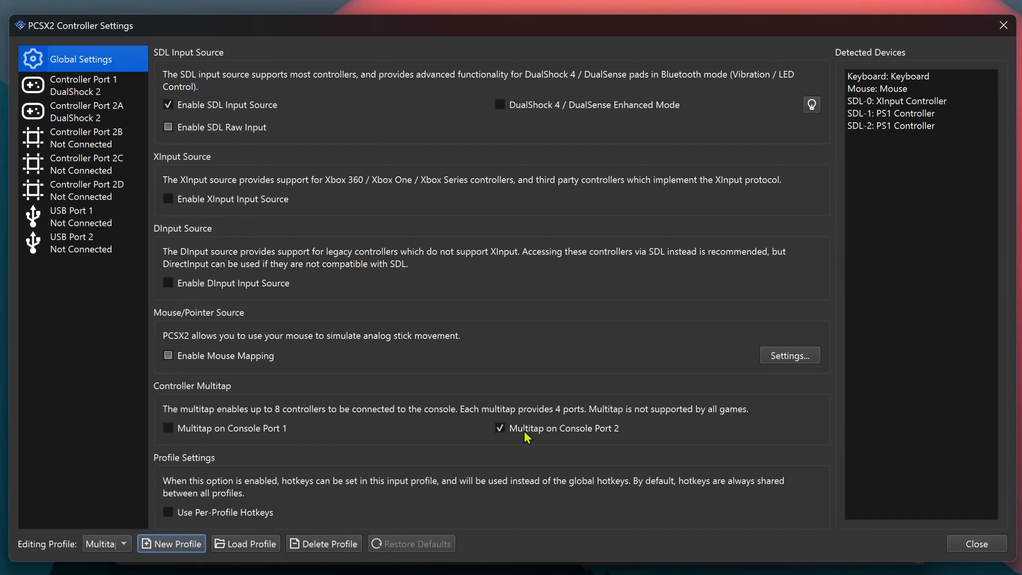
{"action": "left_click", "coordinate": [168, 428]}
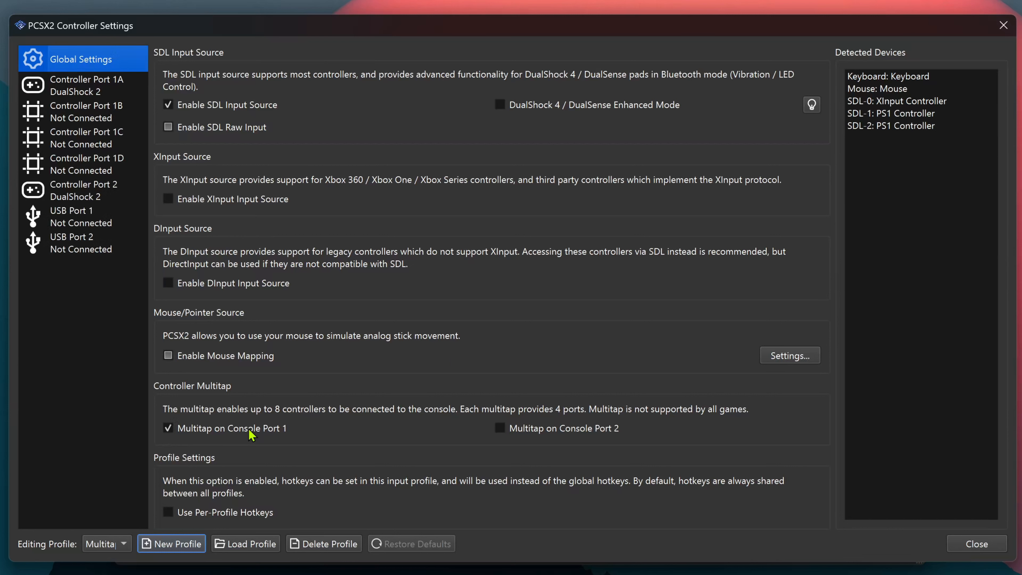
{"action": "left_click", "coordinate": [168, 428]}
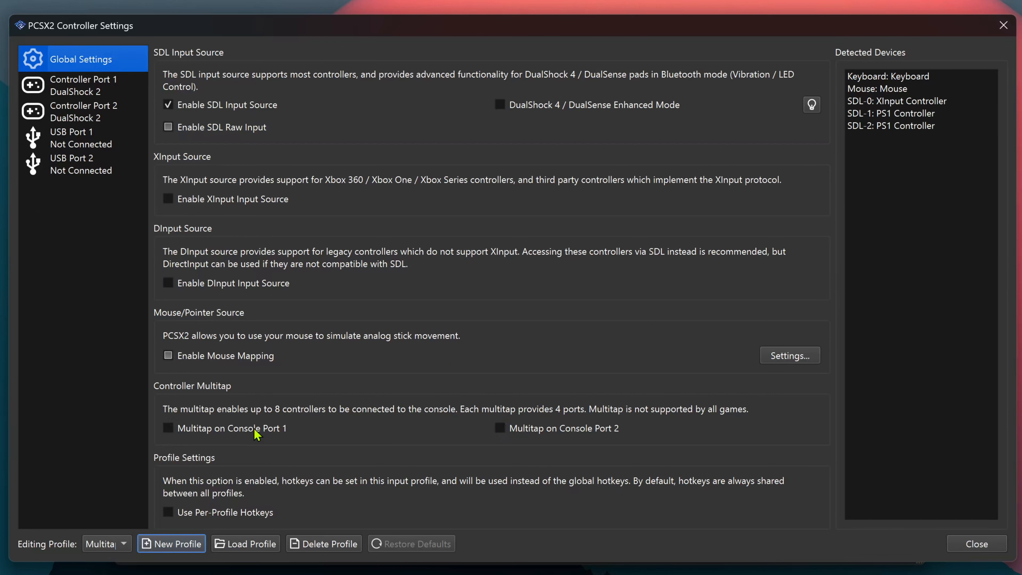
{"action": "left_click", "coordinate": [166, 428]}
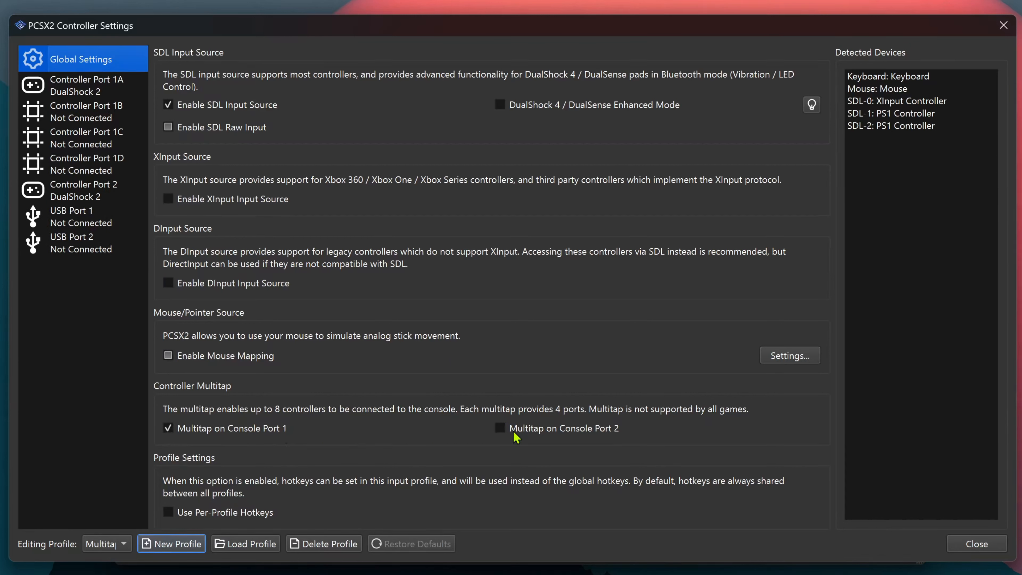
{"action": "left_click", "coordinate": [500, 428]}
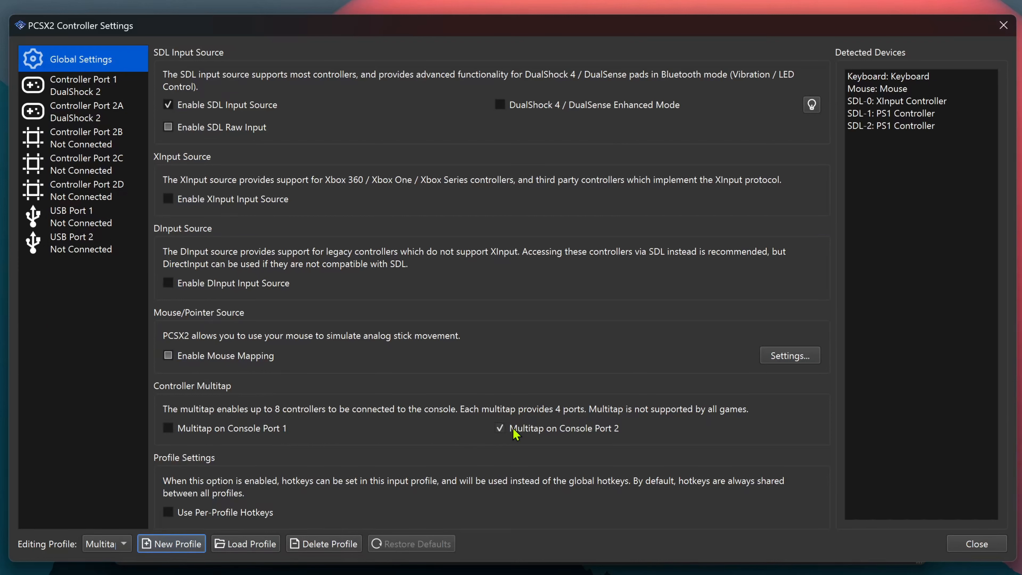
{"action": "left_click", "coordinate": [168, 428]}
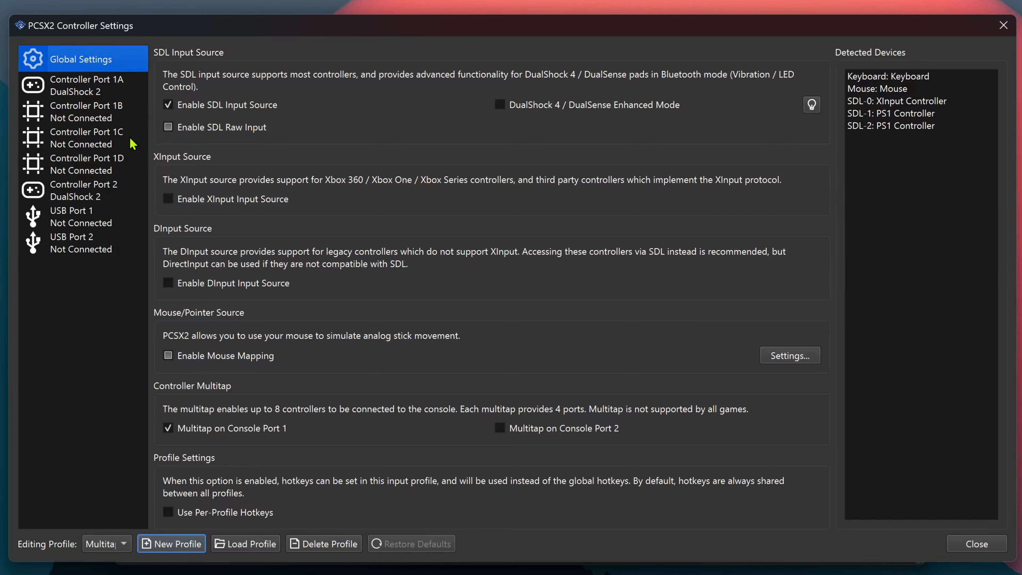
{"action": "left_click", "coordinate": [83, 190]}
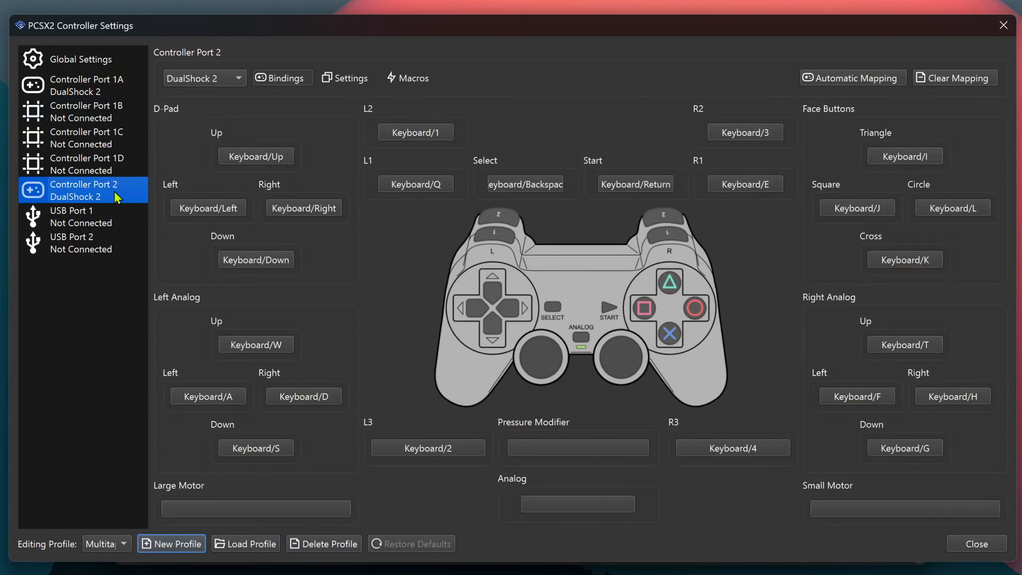
{"action": "mouse_move", "coordinate": [126, 69]}
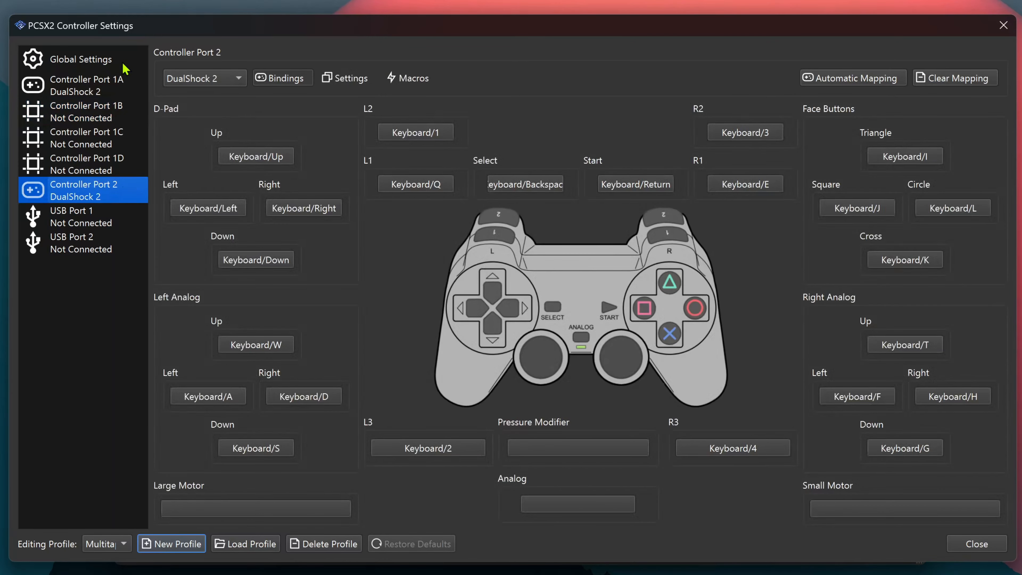
- In global input settings, turn Multitap on Console Port 2 on and back off
{"action": "left_click", "coordinate": [81, 59]}
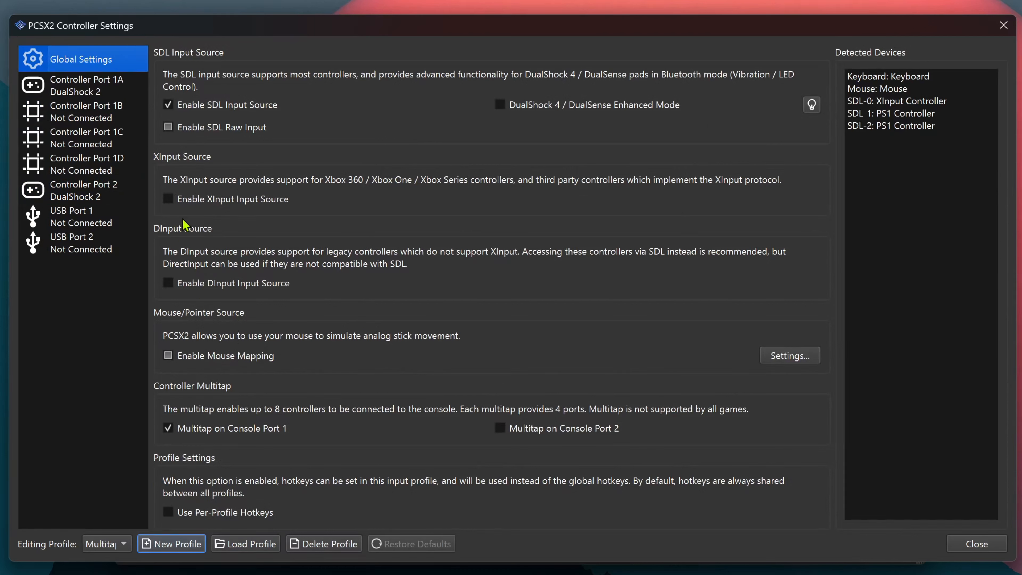
{"action": "mouse_move", "coordinate": [337, 429]}
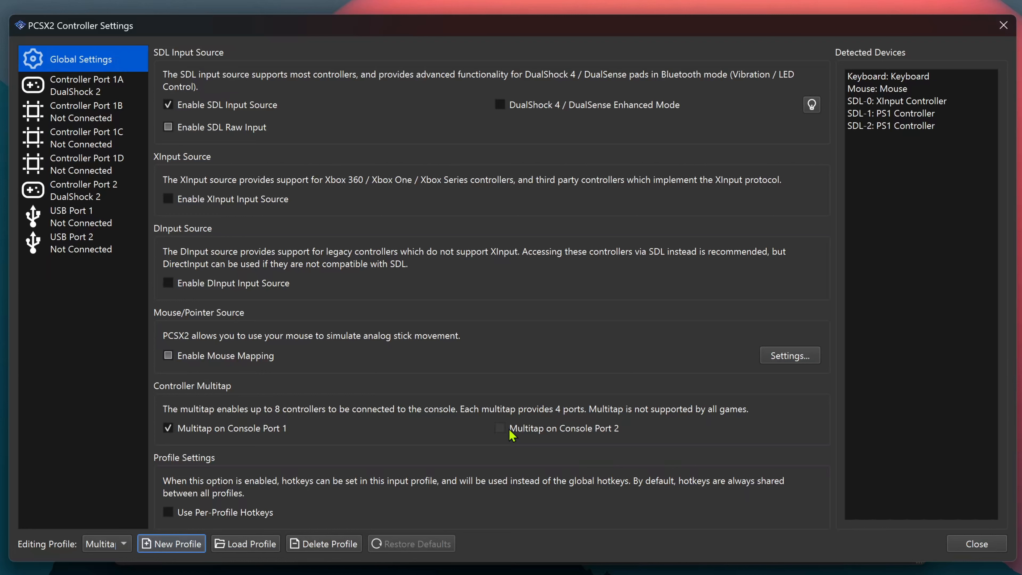
{"action": "left_click", "coordinate": [500, 428]}
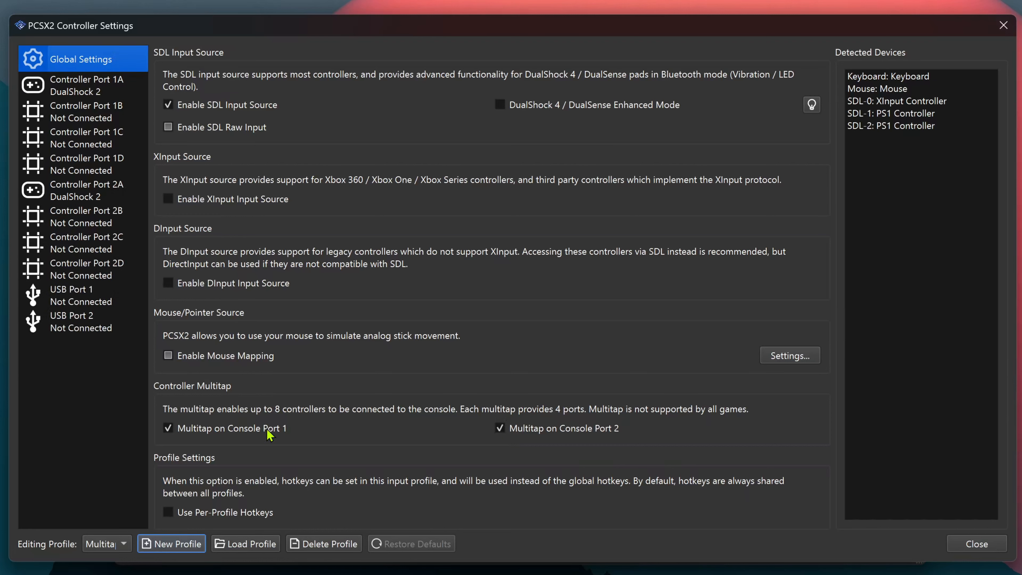
{"action": "mouse_move", "coordinate": [320, 441]}
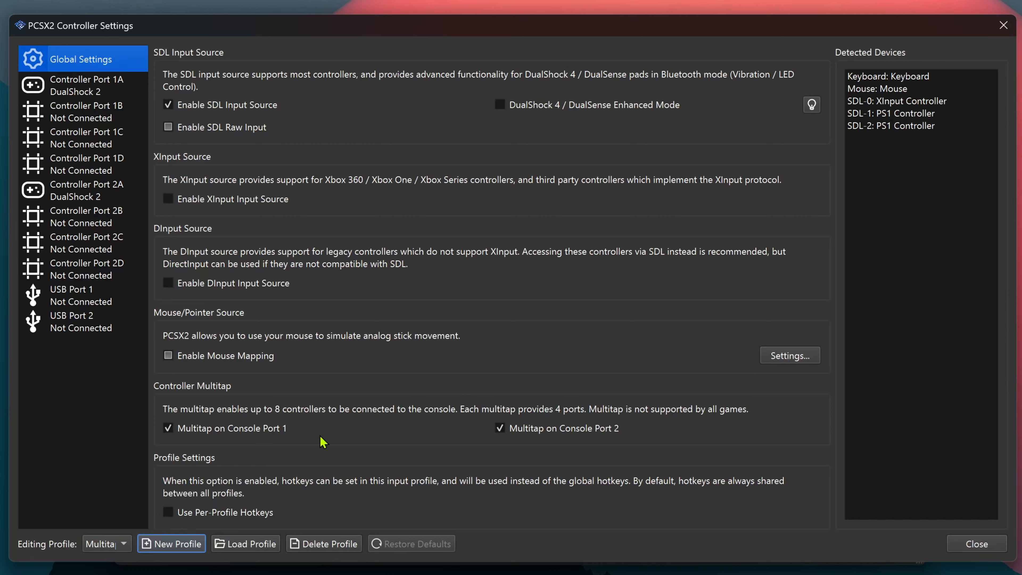
{"action": "mouse_move", "coordinate": [404, 249]}
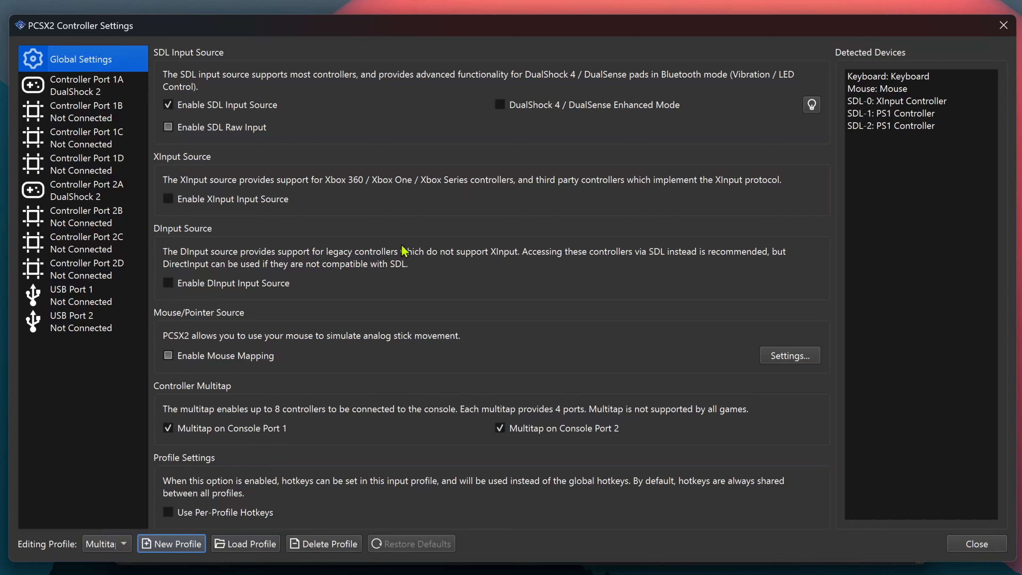
{"action": "left_click", "coordinate": [500, 428]}
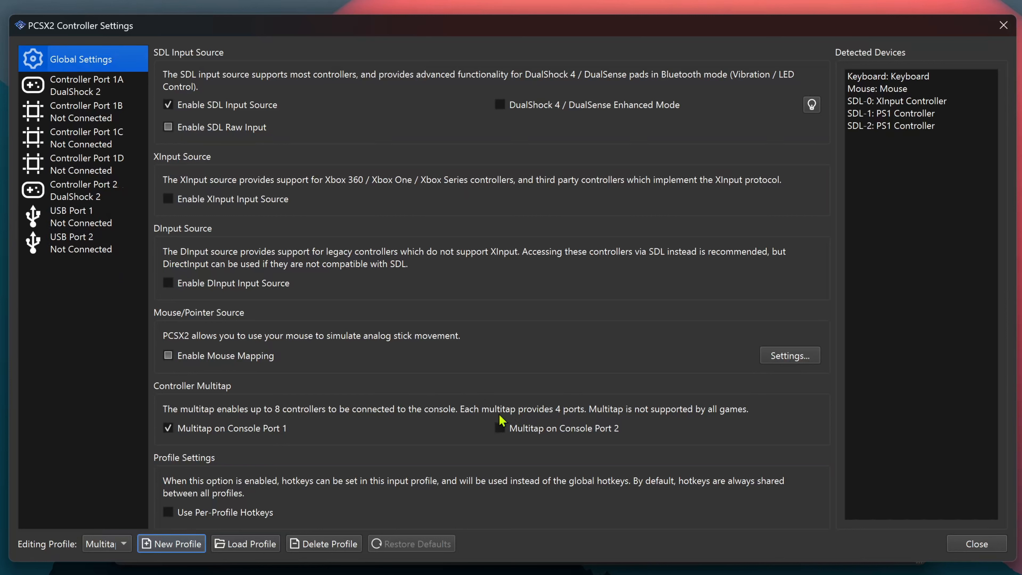
- Make controller port 1B a DualShock 2 auto-mapped to the SDL-1 controller
{"action": "left_click", "coordinate": [83, 111]}
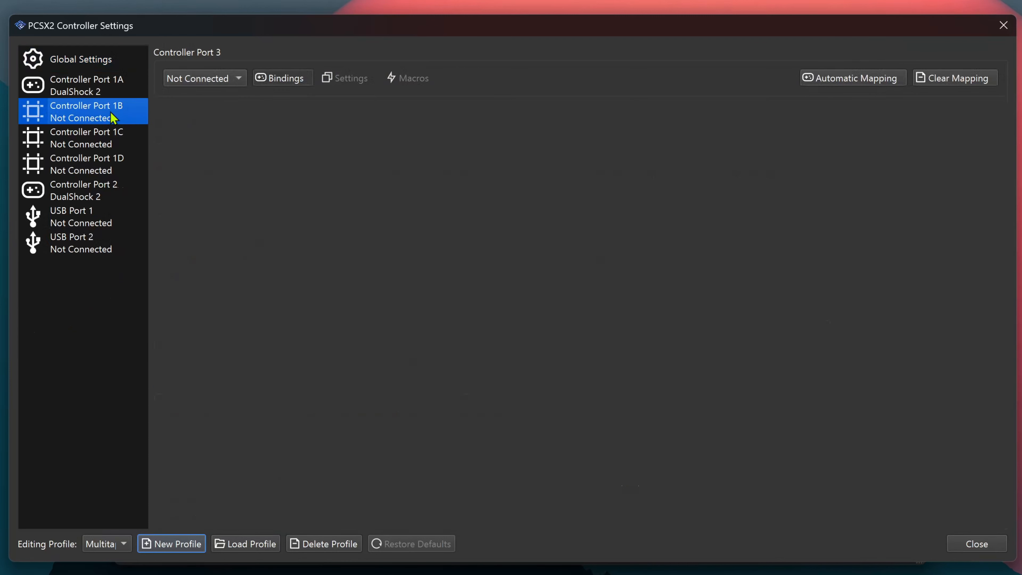
{"action": "left_click", "coordinate": [202, 78]}
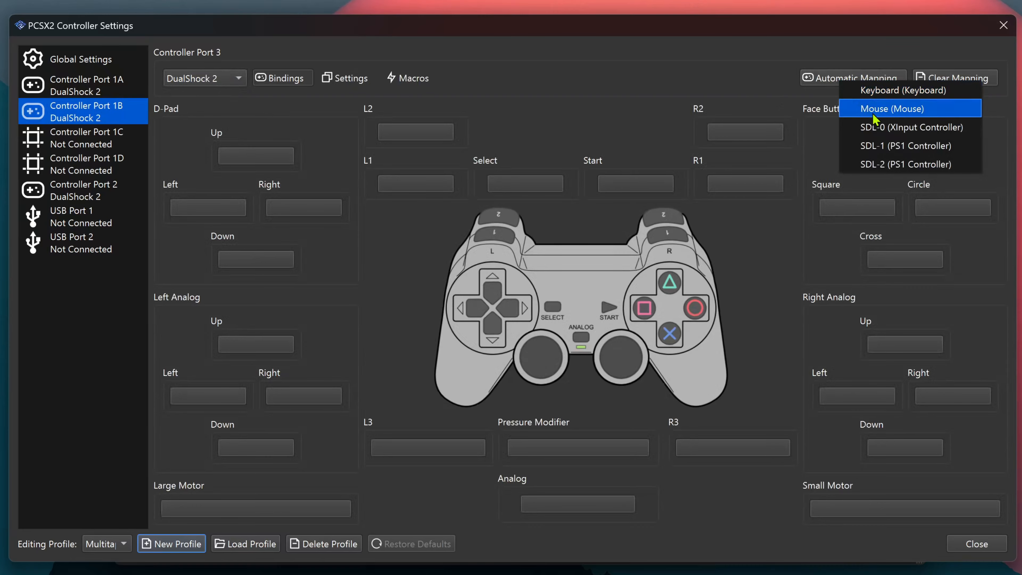
{"action": "mouse_move", "coordinate": [909, 146]}
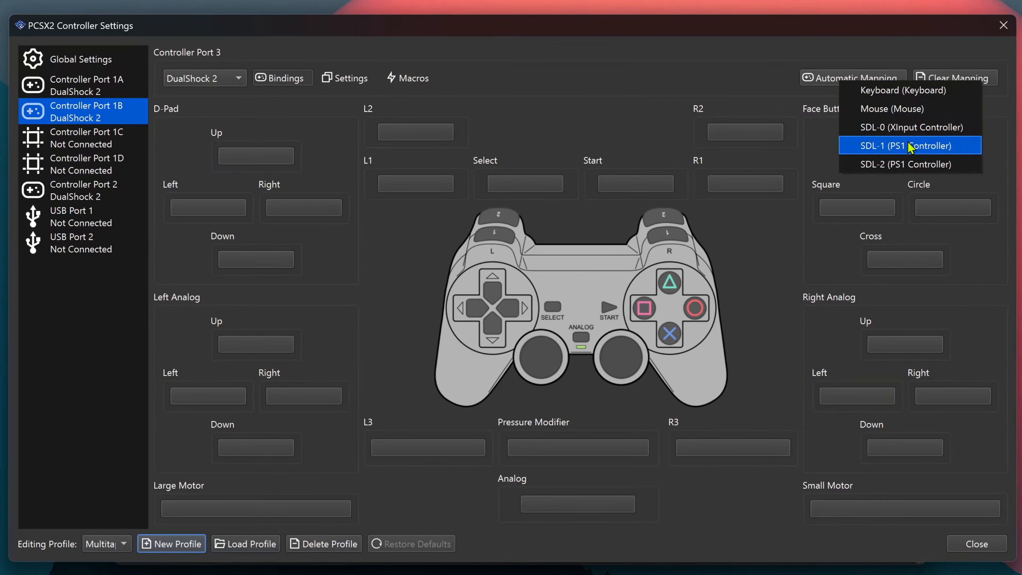
{"action": "left_click", "coordinate": [907, 145]}
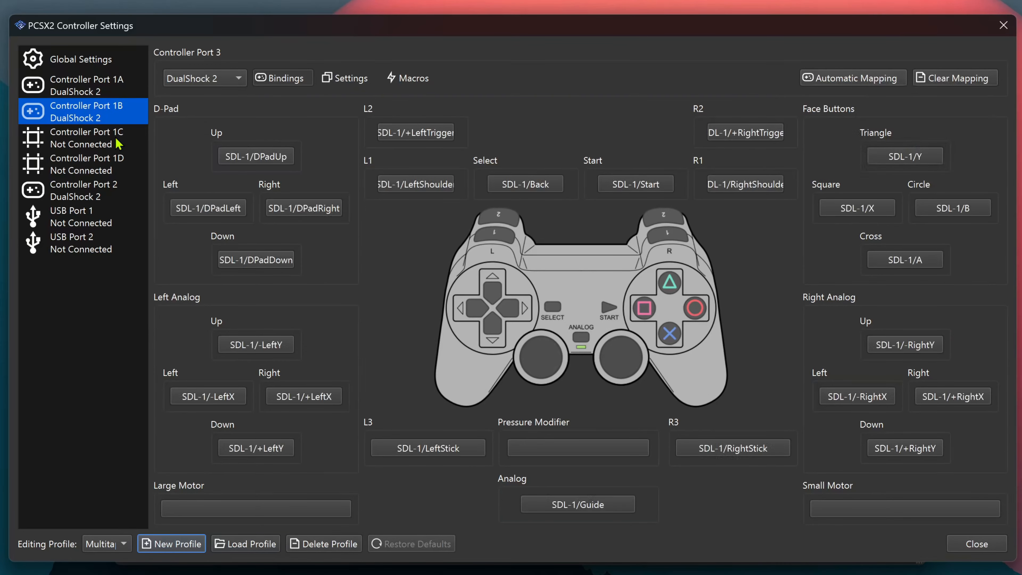
- Auto-map controller port 1C to the SDL-2 controller and close controller settings
{"action": "left_click", "coordinate": [86, 137]}
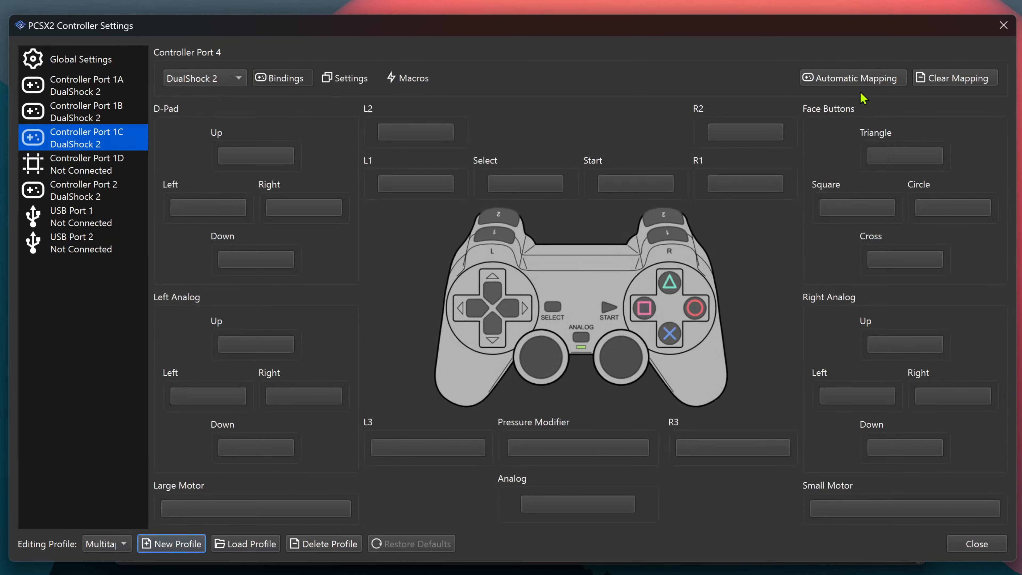
{"action": "left_click", "coordinate": [851, 78]}
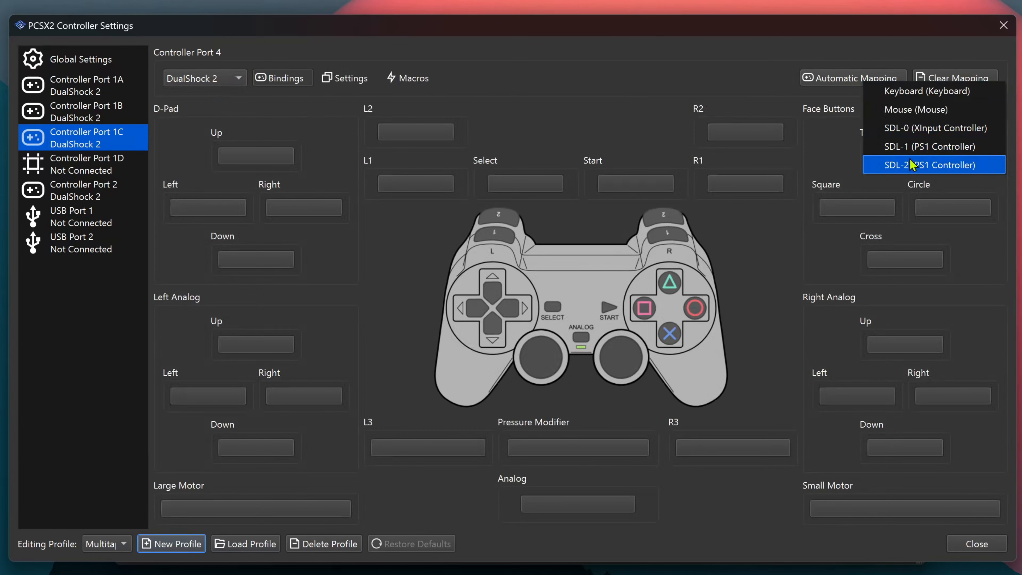
{"action": "left_click", "coordinate": [923, 165]}
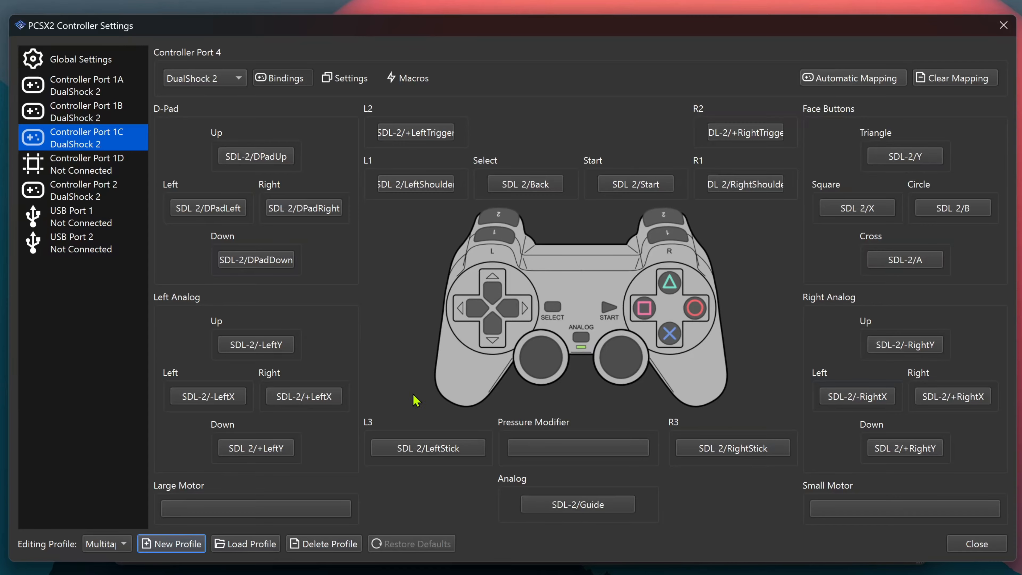
{"action": "mouse_move", "coordinate": [939, 533]}
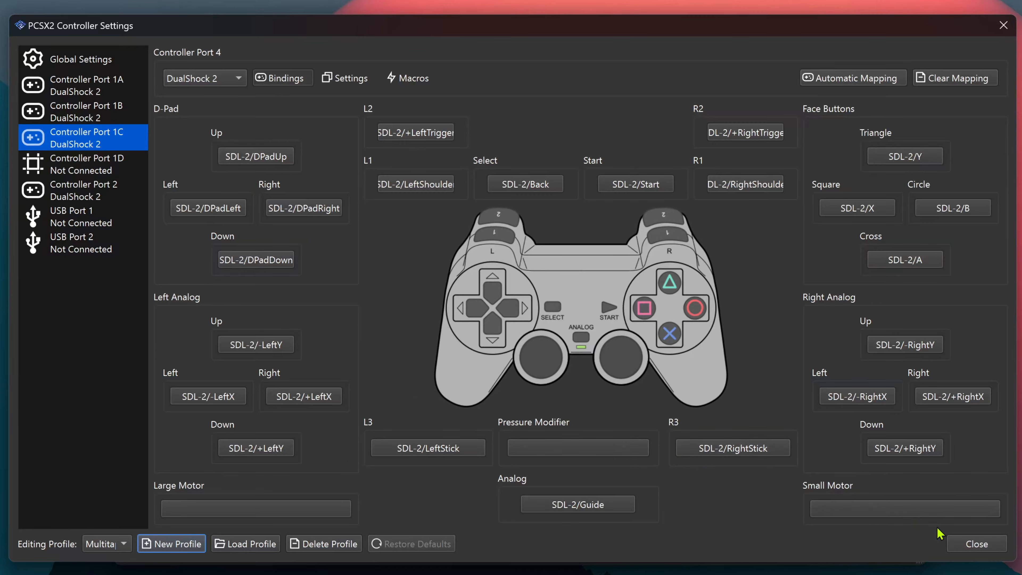
{"action": "left_click", "coordinate": [976, 543]}
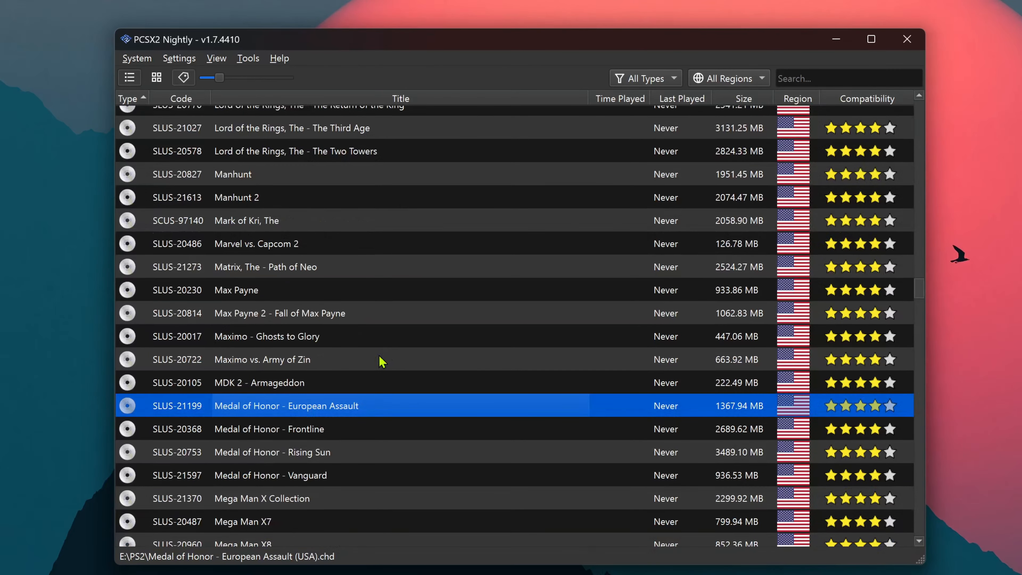
- Assign the Multitap input profile to Medal of Honor - Rising Sun in its game properties
{"action": "left_click", "coordinate": [293, 452]}
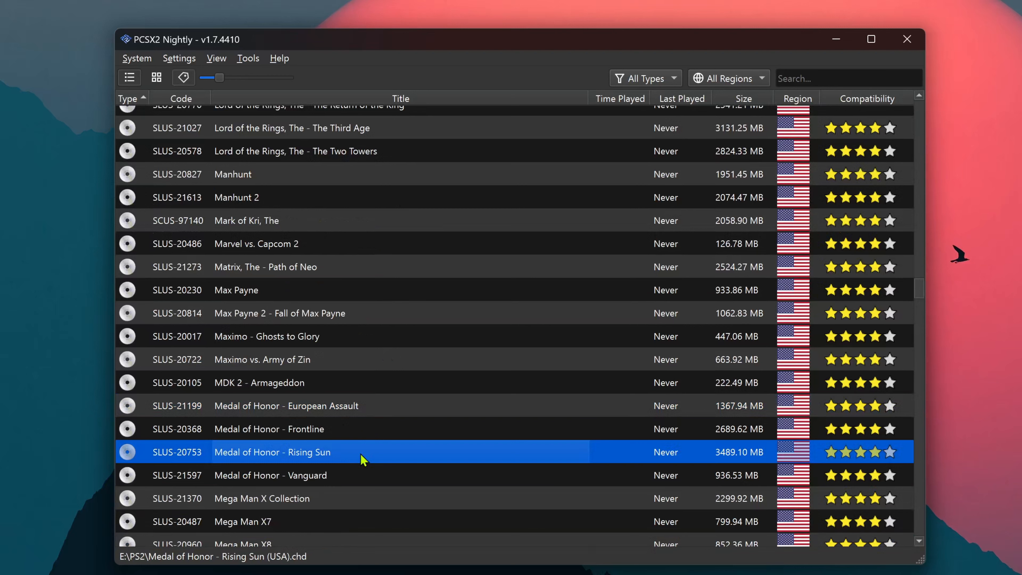
{"action": "right_click", "coordinate": [362, 452]}
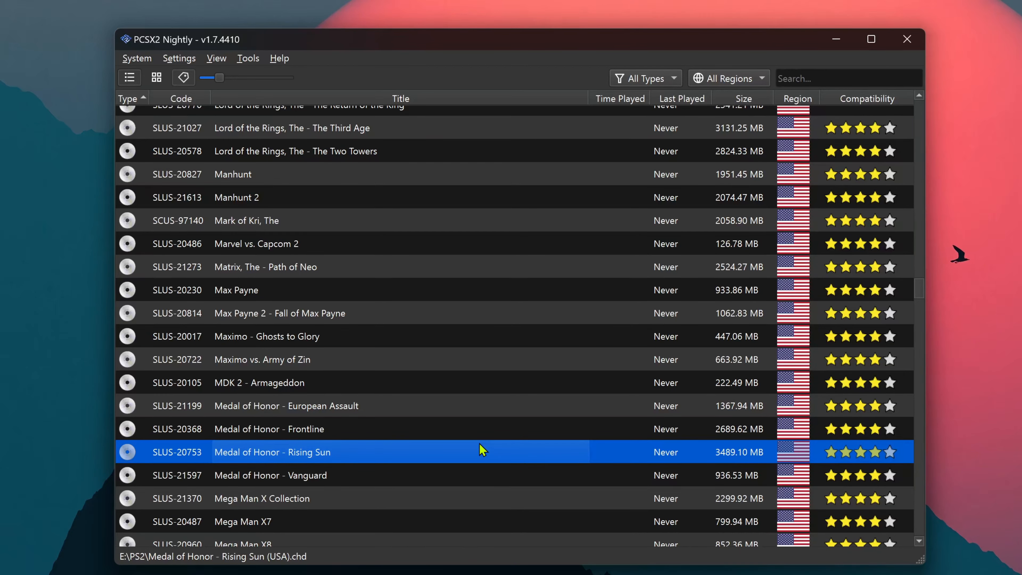
{"action": "double_click", "coordinate": [272, 452]}
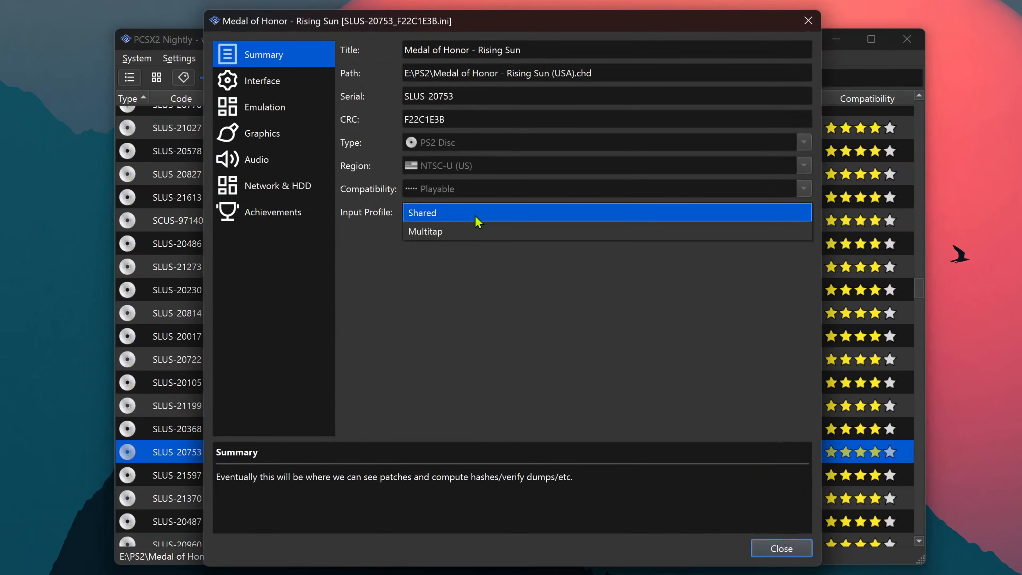
{"action": "left_click", "coordinate": [424, 231]}
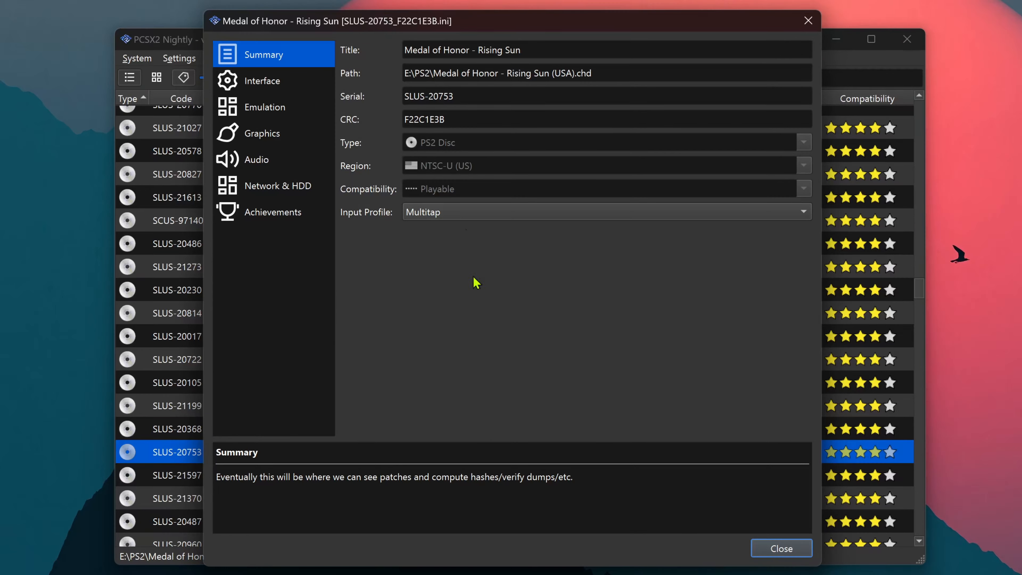
{"action": "left_click", "coordinate": [781, 548]}
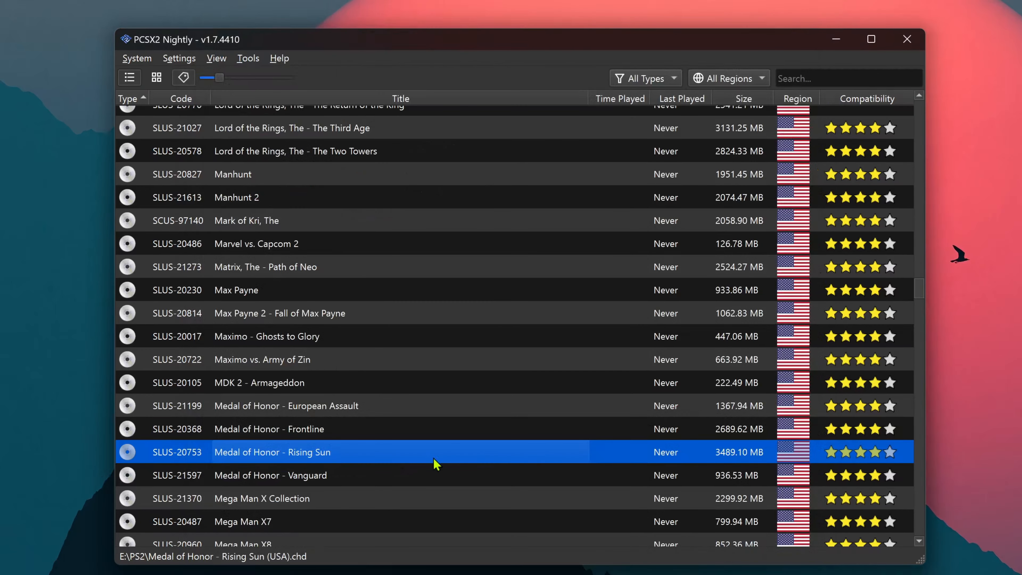